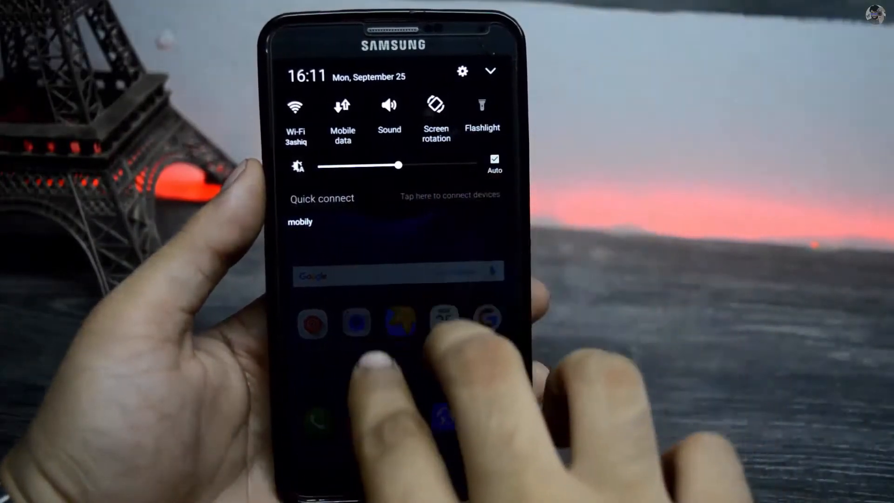
click(489, 71)
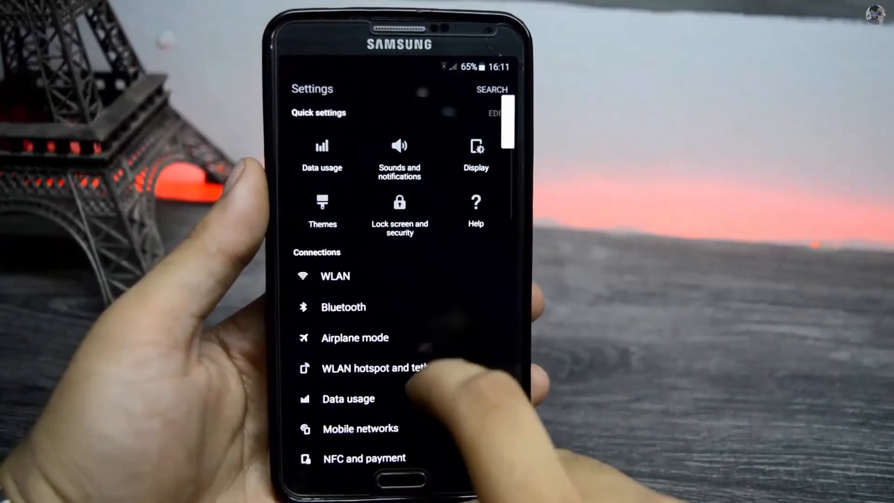
scroll(up, 3)
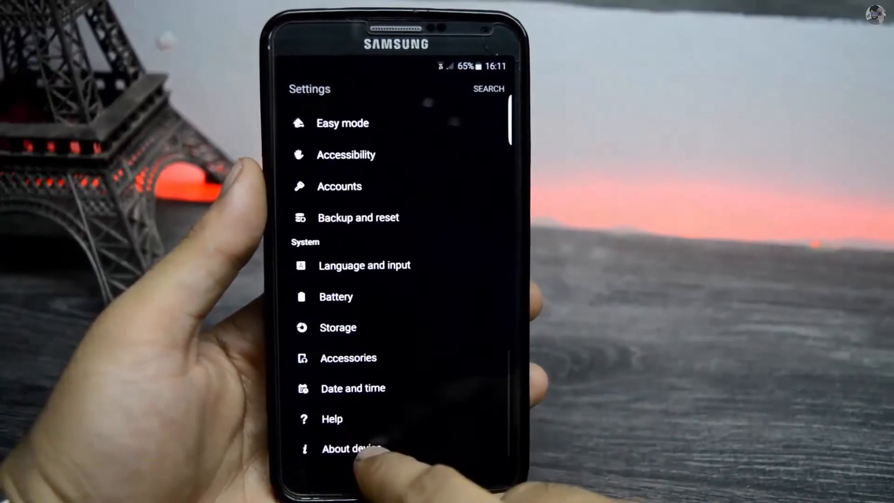